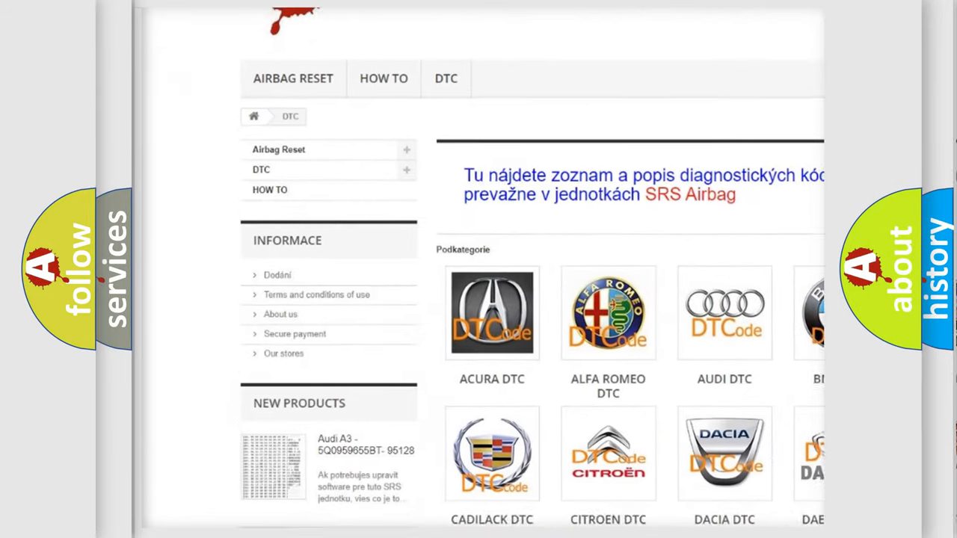
scroll(down, 3)
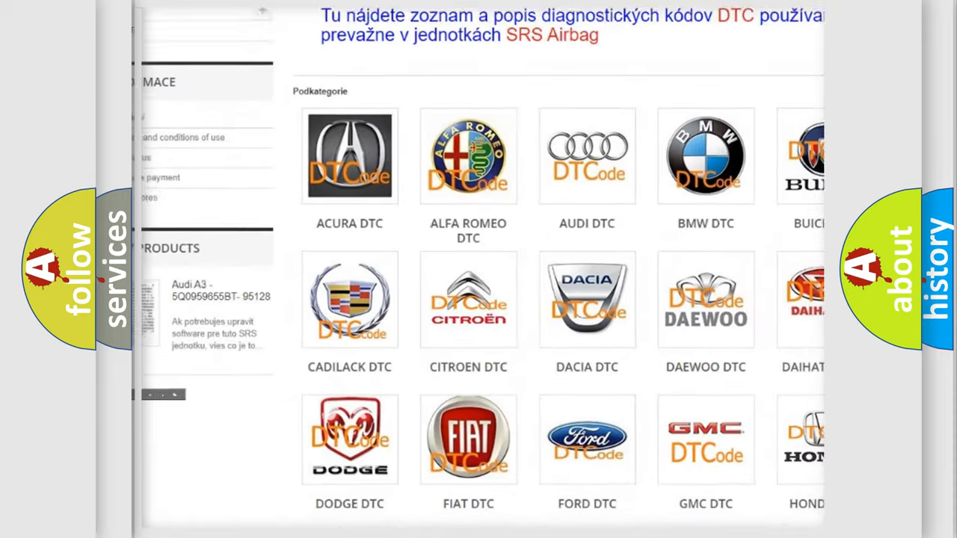
scroll(down, 3)
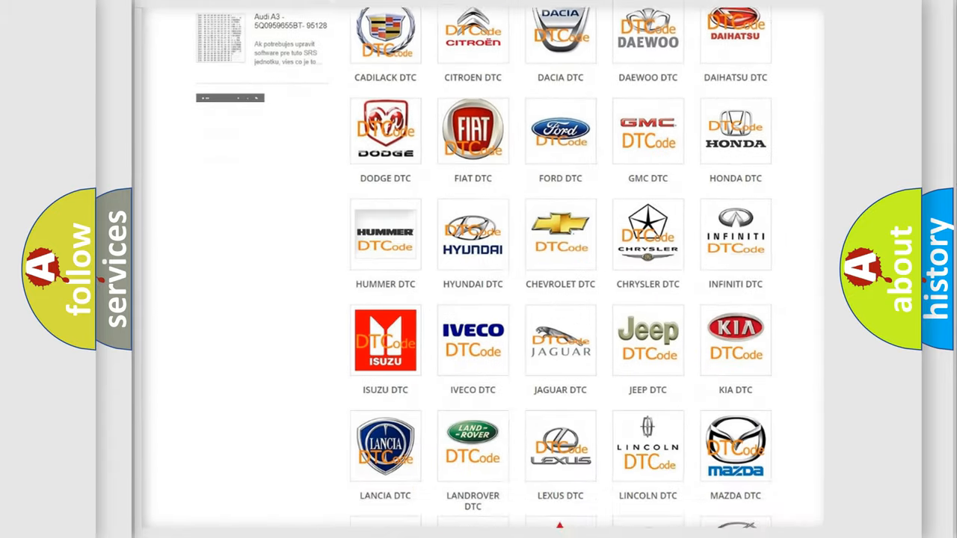
scroll(down, 3)
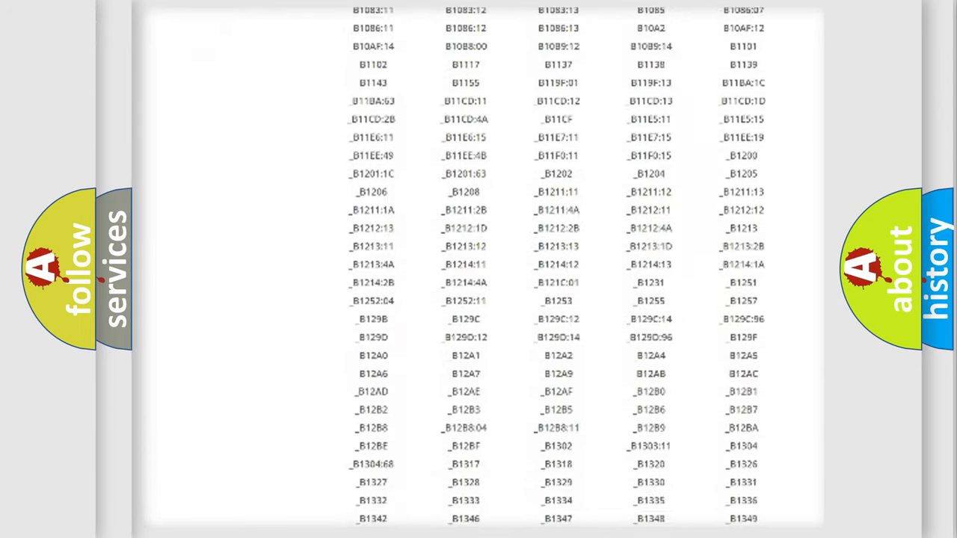
scroll(down, 3)
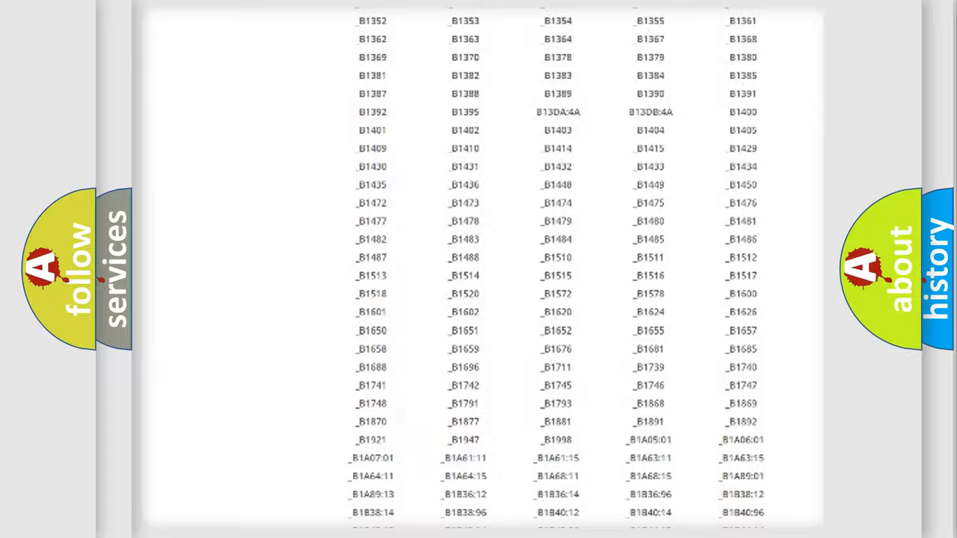